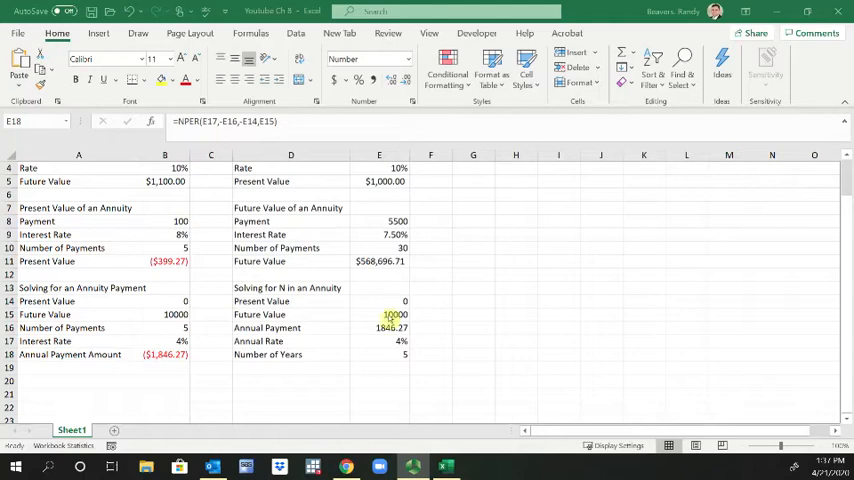
Enter the heading 'Solving for i in an Annuity' in cell A20.
left_click(78, 380)
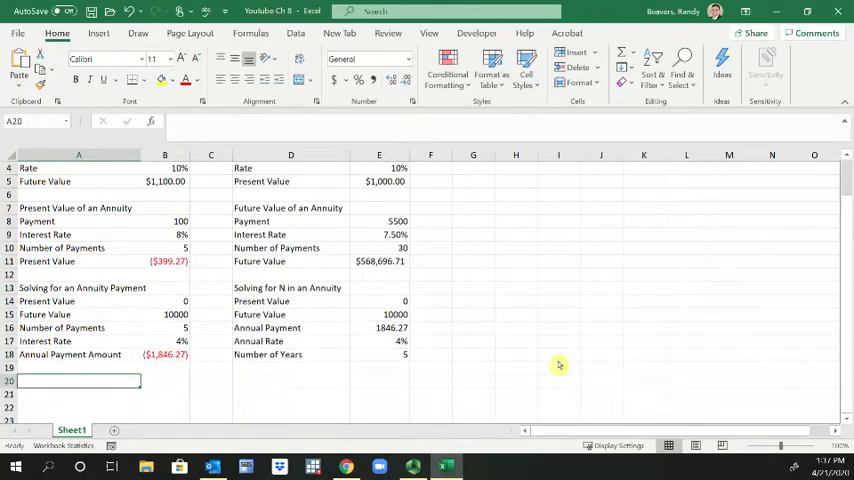
type("Solving for")
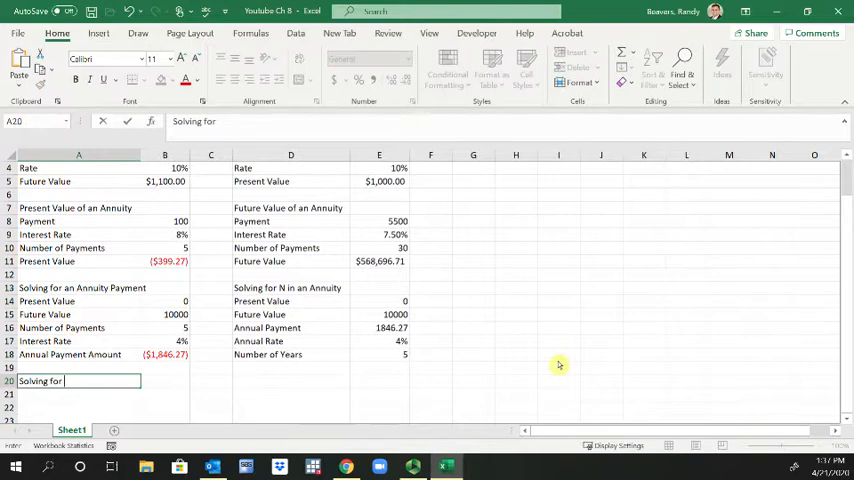
type("i for")
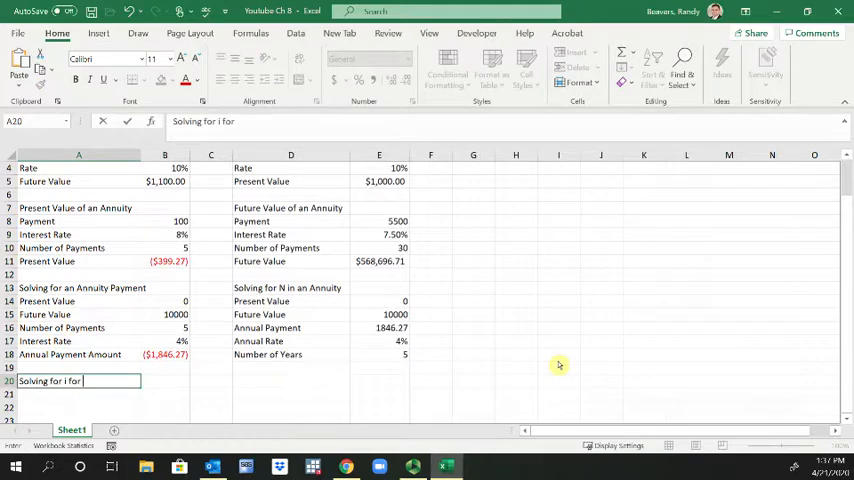
type("in")
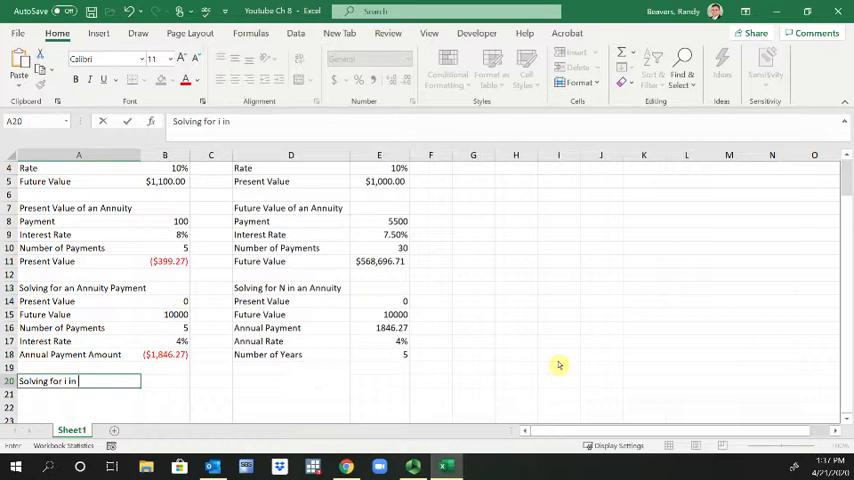
key("Return")
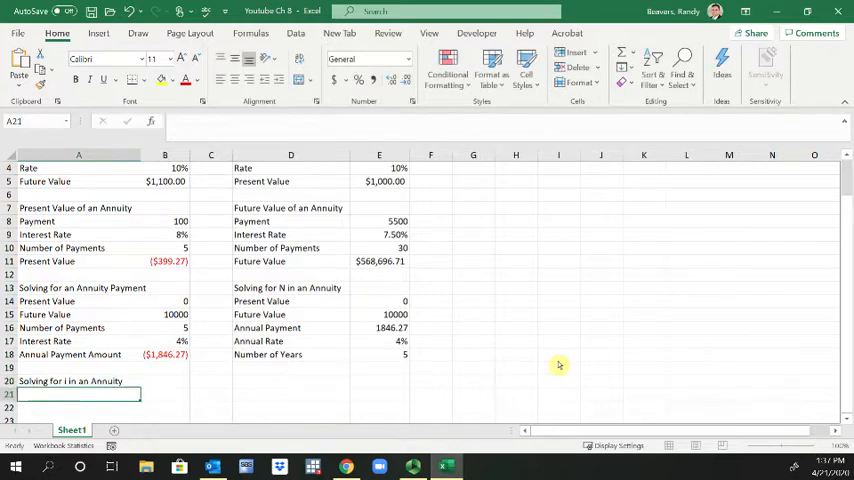
Enter labels Present Value, Future Value, Annual Payment, Years with values -10500, 0, 1500, 10, then select B25.
type("P")
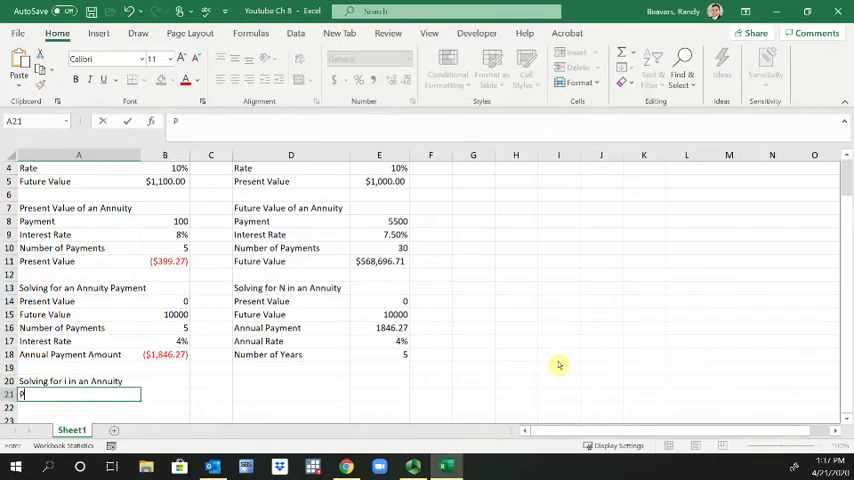
type("Present Value")
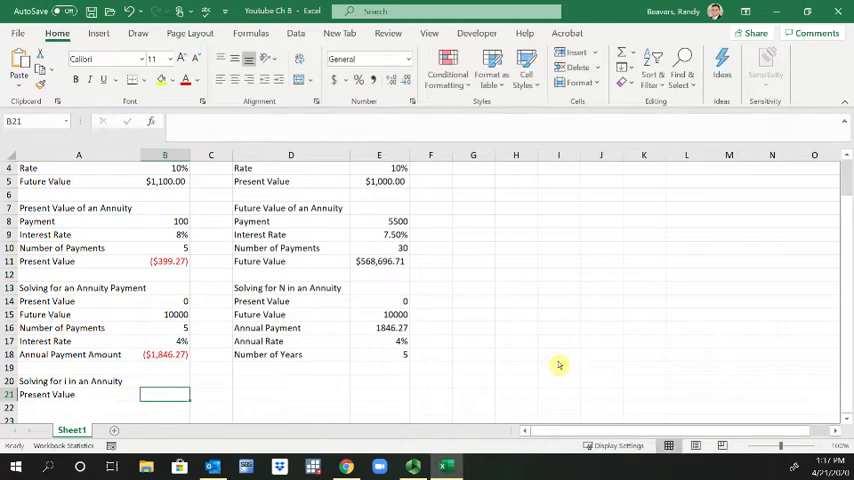
type("-10500")
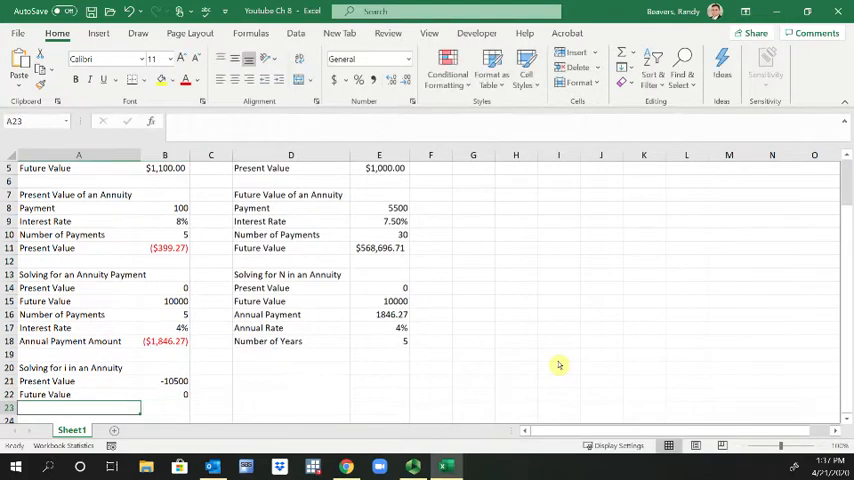
type("Annual Payment")
left_click(78, 420)
type("Number of")
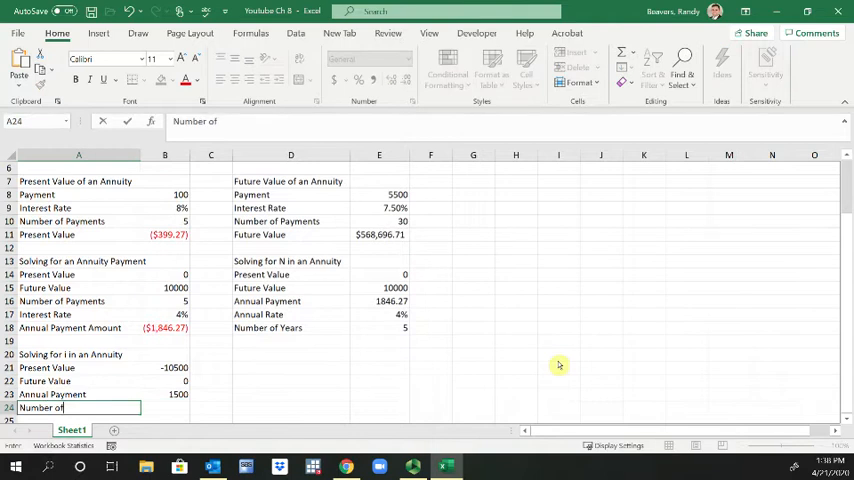
key("Return")
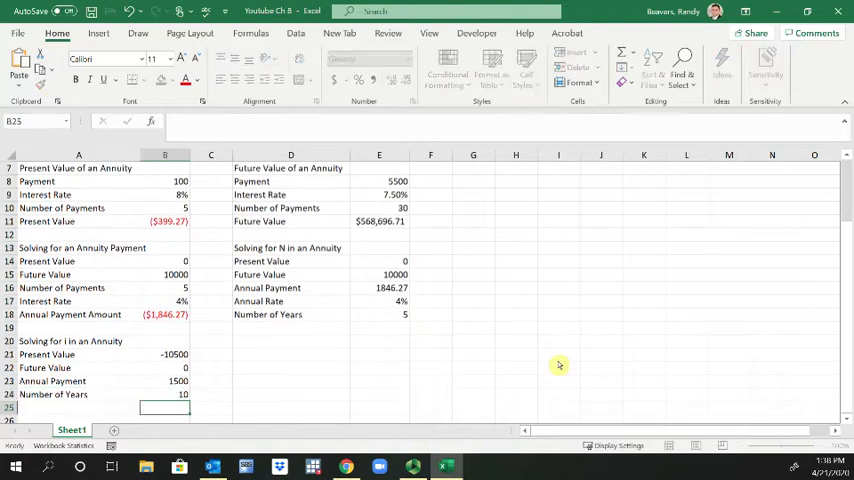
type("Annual Payment")
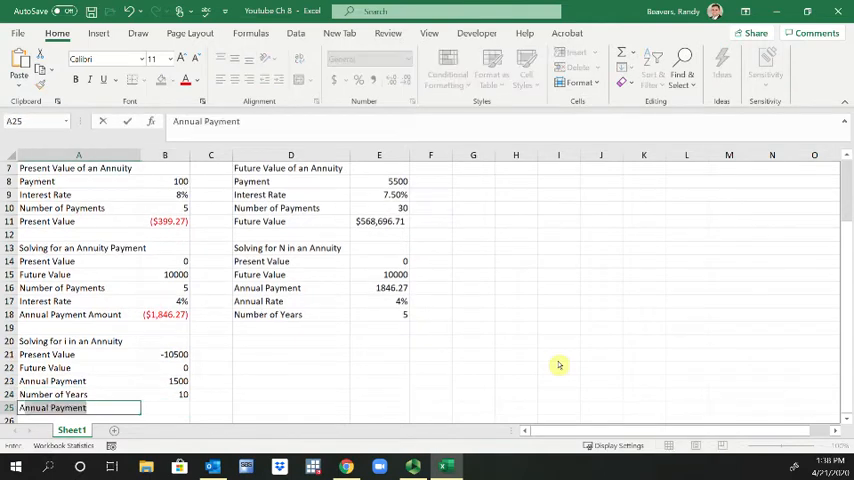
left_click(164, 408)
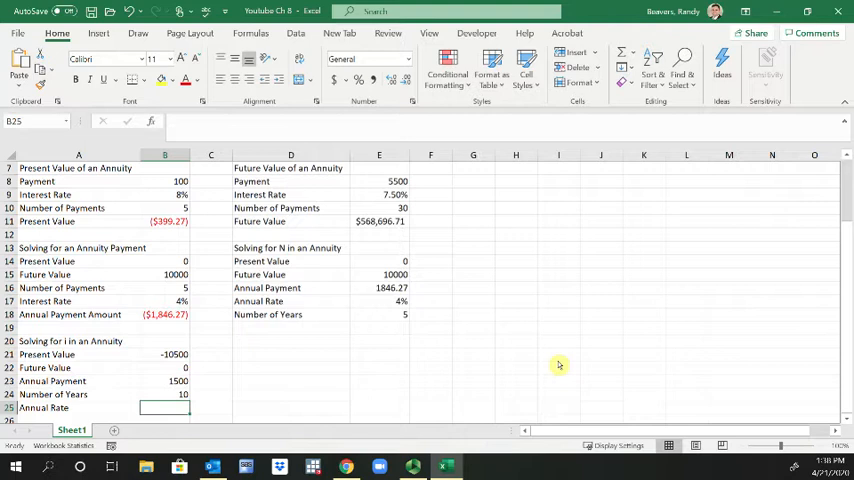
Start the formula =RATE( in the Annual Rate cell B25.
type("=rate")
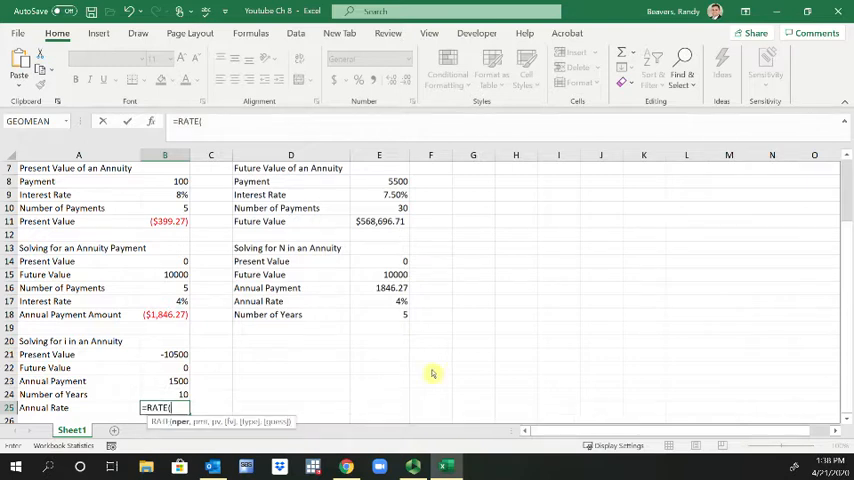
Complete RATE with years B24, payment B23 and present value B21, giving 7%.
left_click(164, 394)
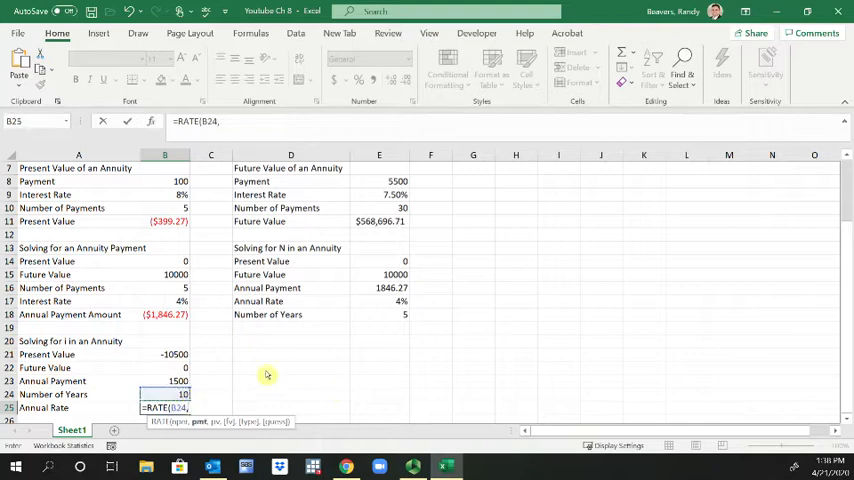
left_click(164, 380)
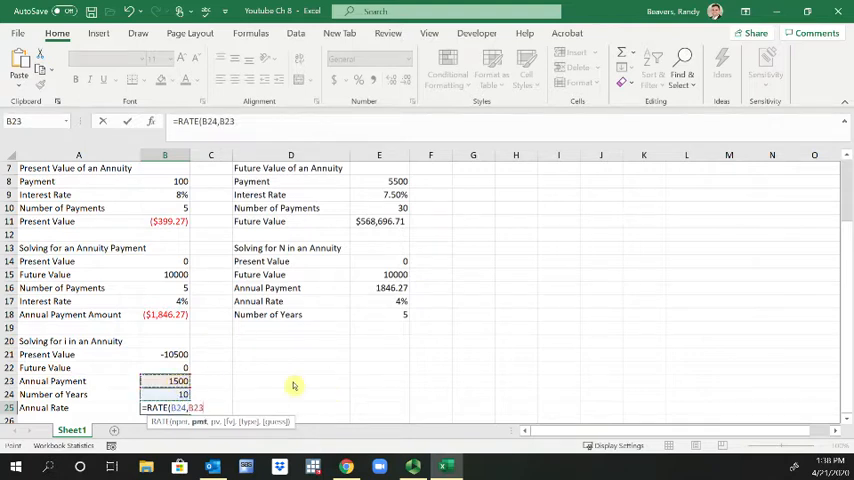
left_click(164, 354)
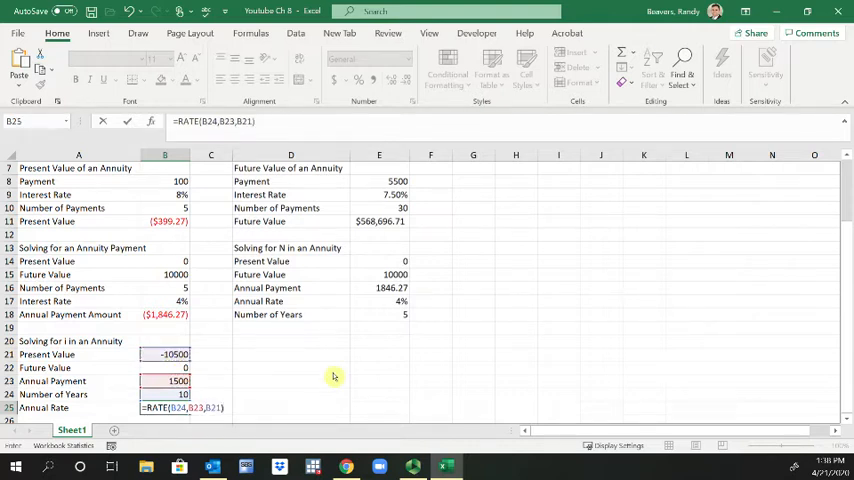
key("Return")
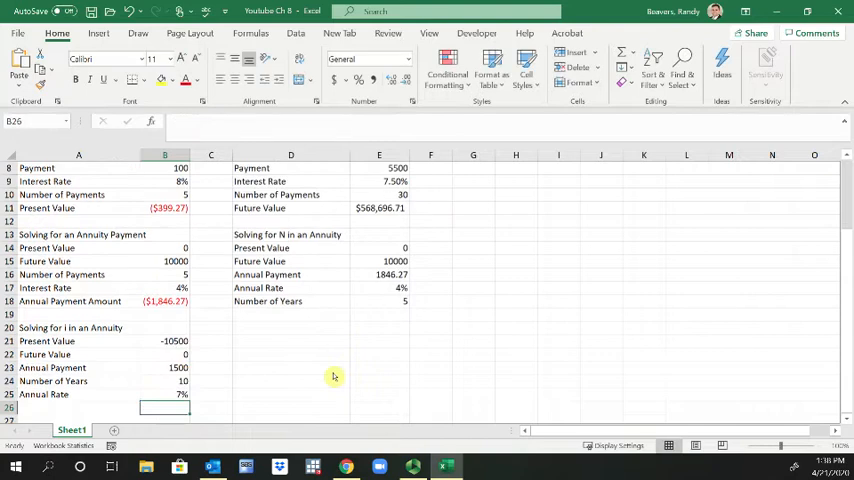
Select the Annual Rate result B25 to increase its decimals toward 7.07%.
left_click(164, 394)
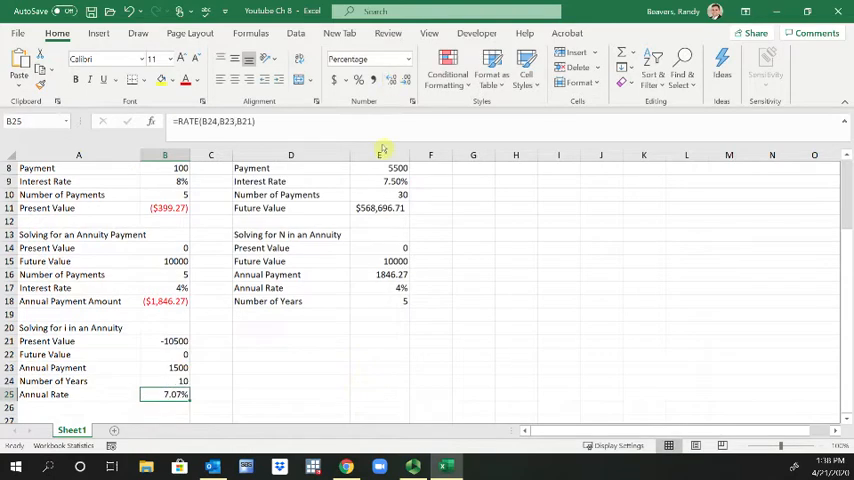
mouse_move(236, 392)
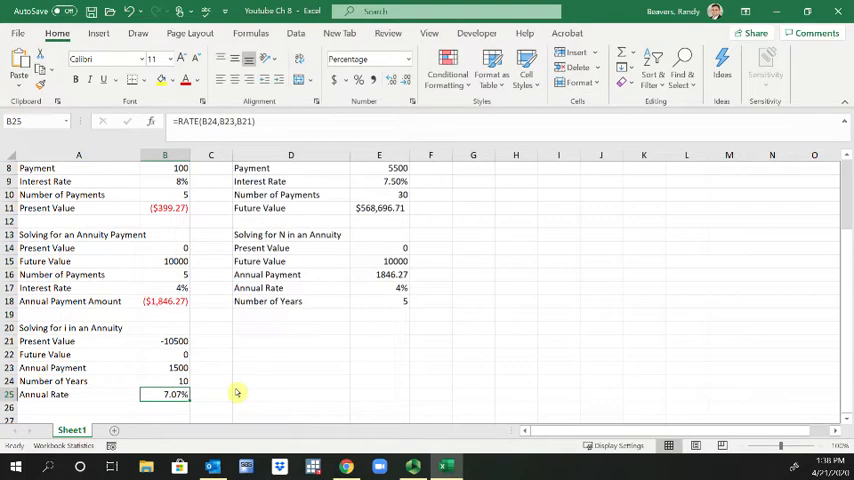
mouse_move(242, 388)
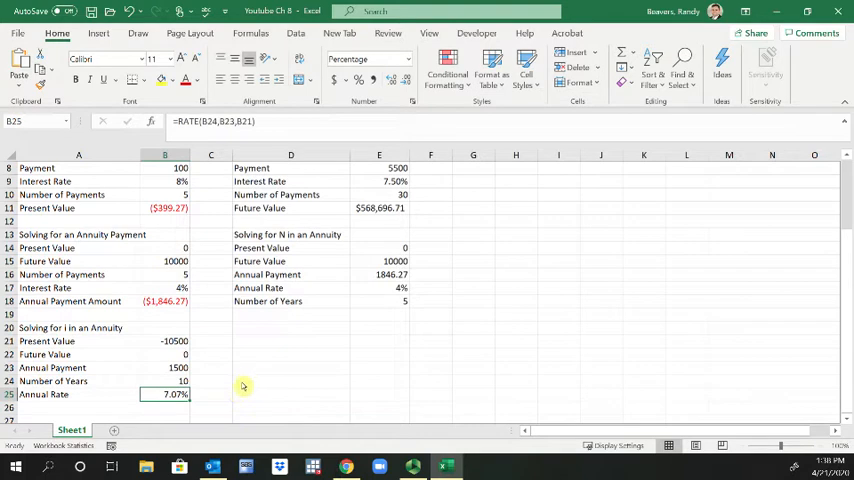
mouse_move(270, 388)
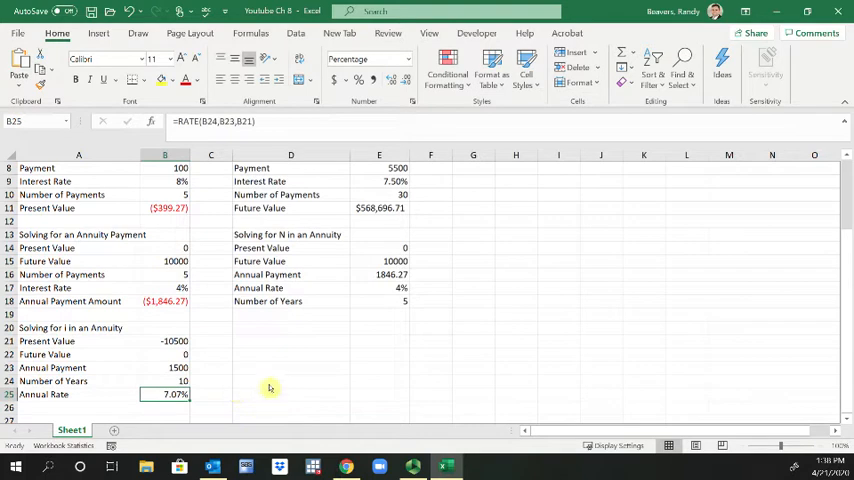